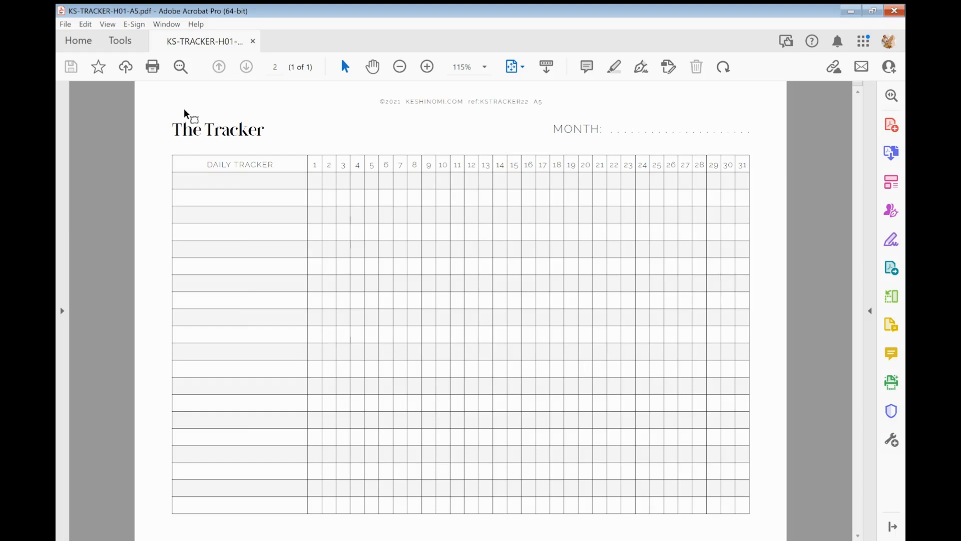
mouse_move(289, 139)
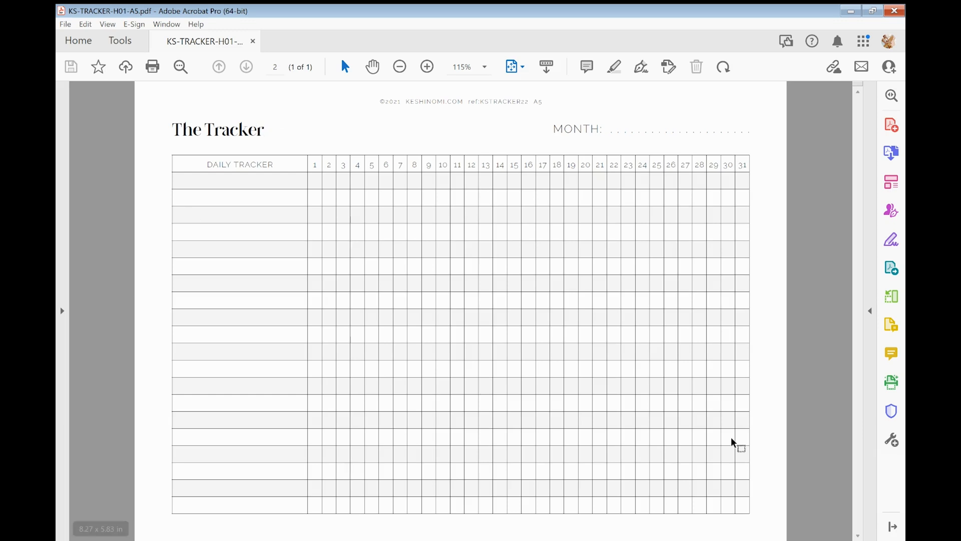
mouse_move(795, 150)
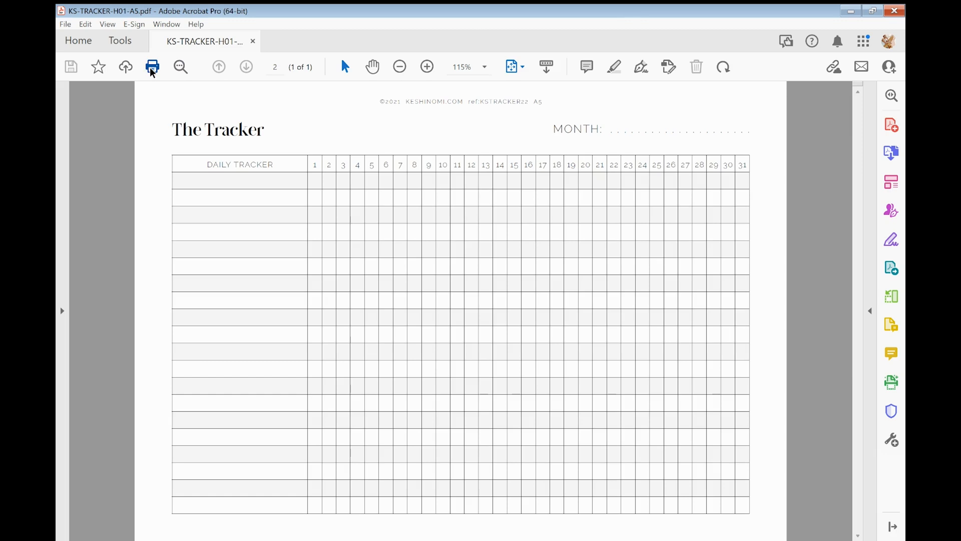
- Open the Print dialog for the A5 tracker PDF
left_click(151, 66)
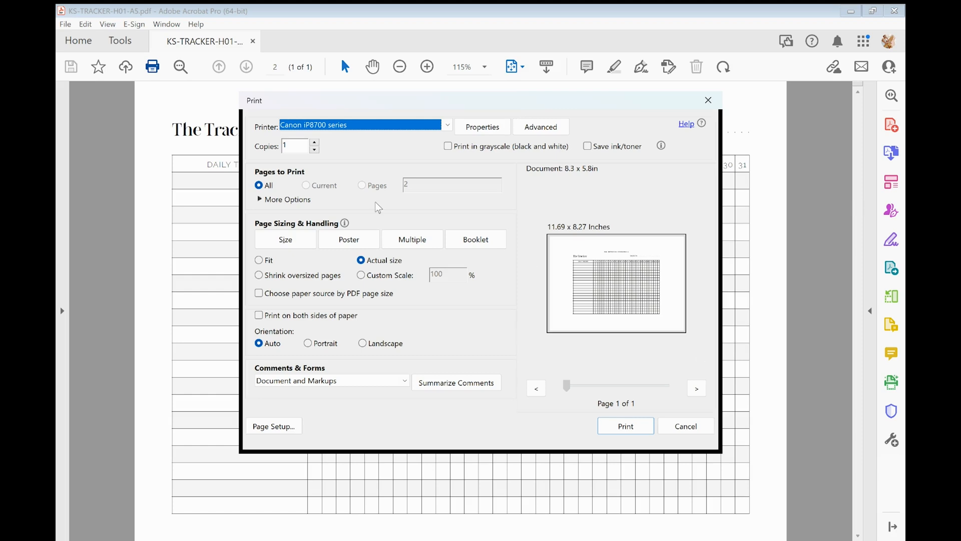
mouse_move(498, 349)
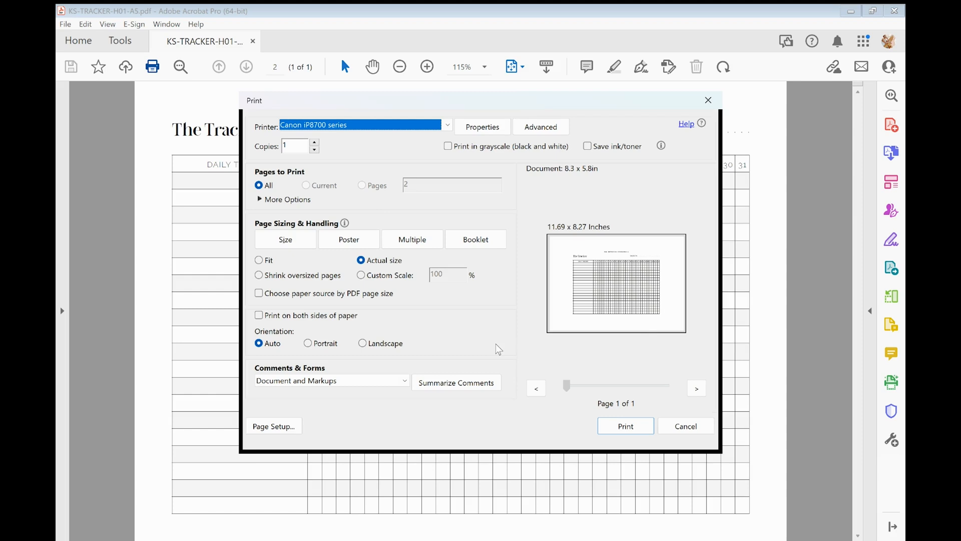
mouse_move(362, 146)
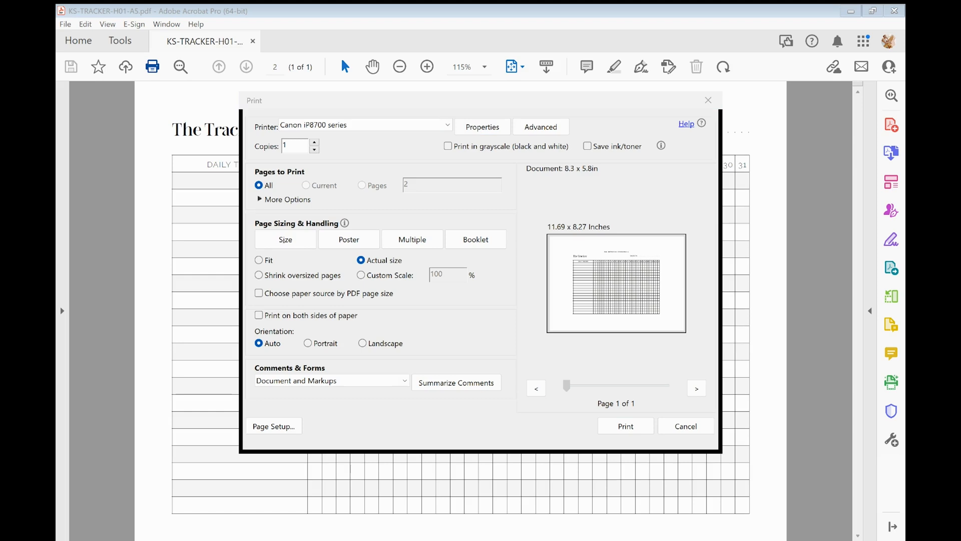
- Open the Canon iP8700 printer properties to change its paper size
left_click(482, 127)
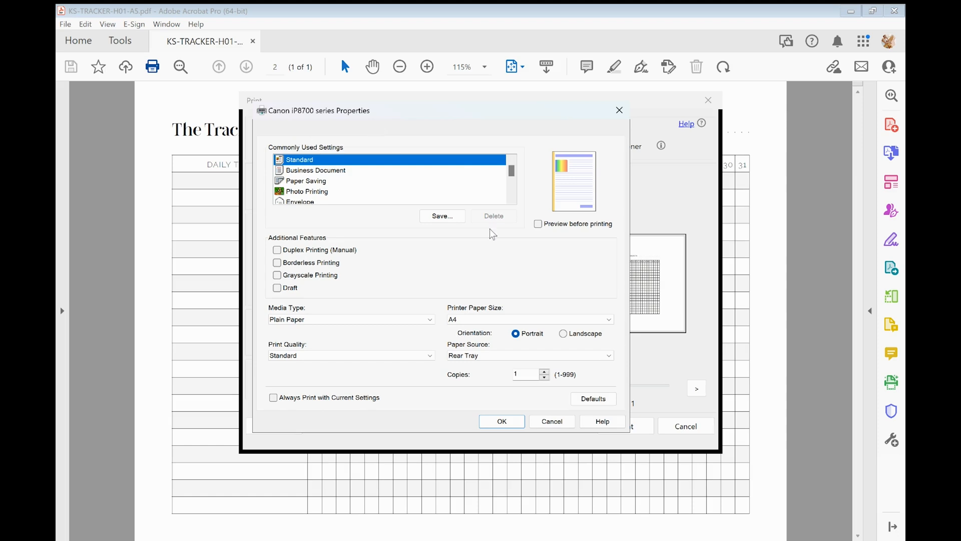
mouse_move(516, 244)
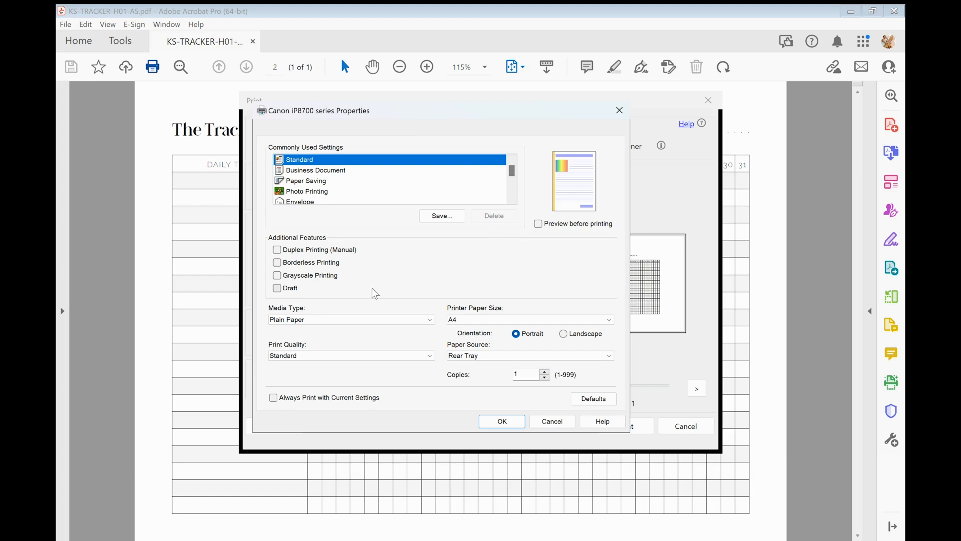
mouse_move(507, 312)
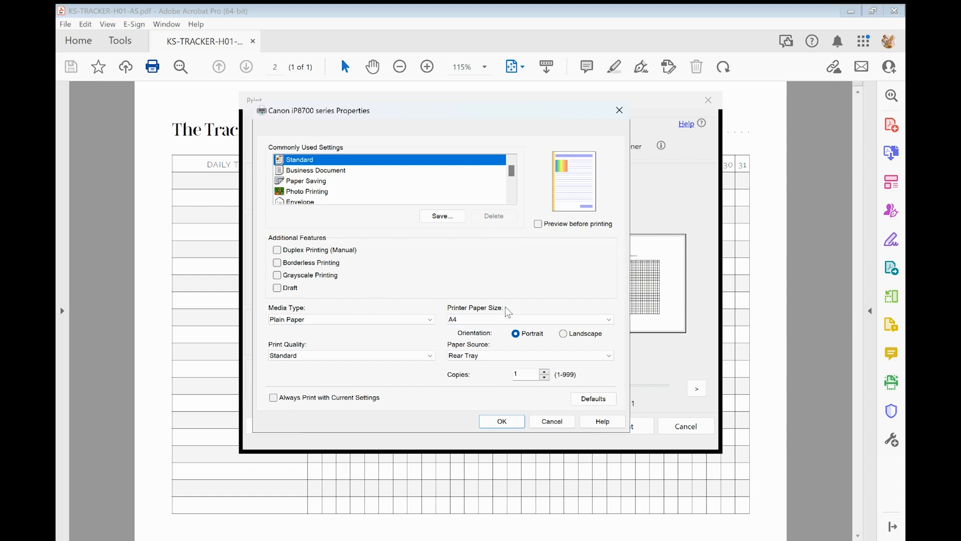
mouse_move(459, 315)
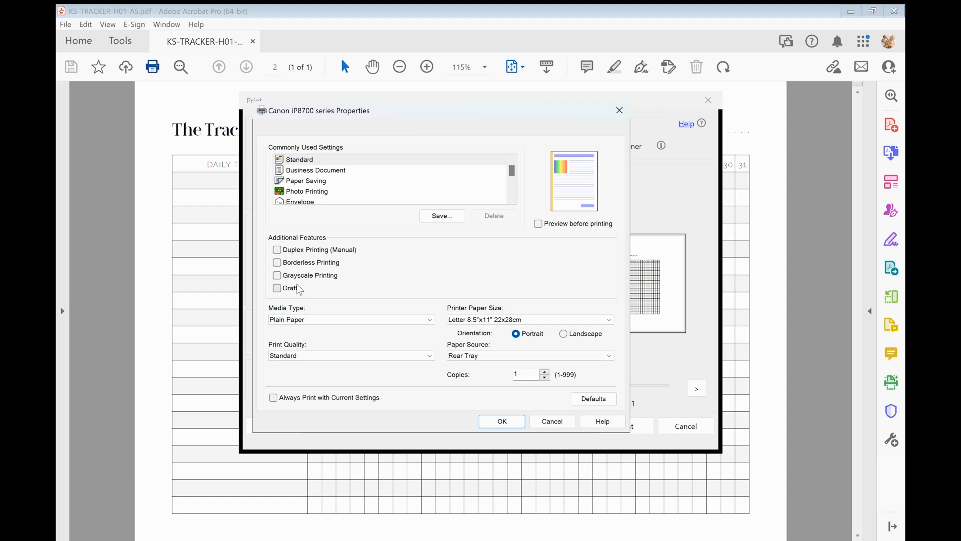
mouse_move(361, 312)
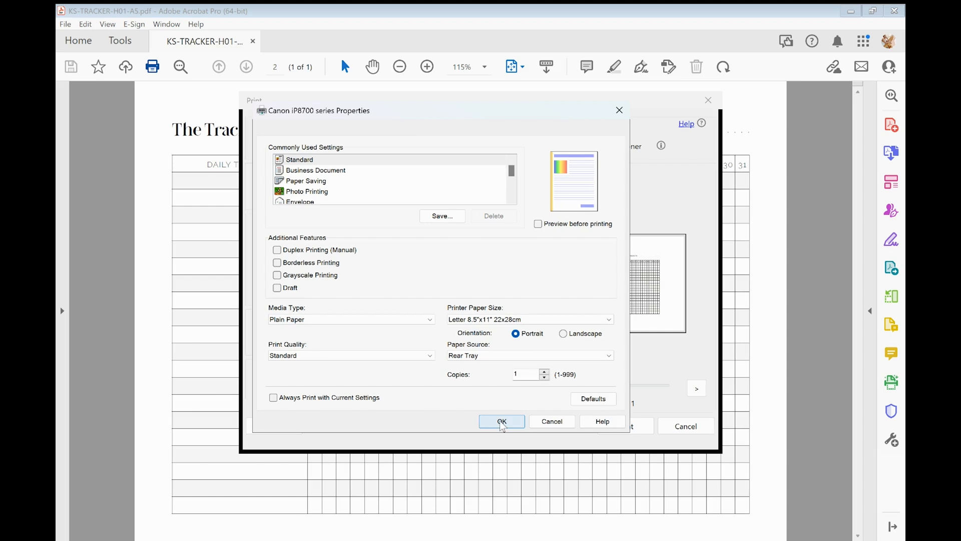
- Confirm Letter paper, then set page sizing to Fit, scaling the tracker to 129%
left_click(501, 421)
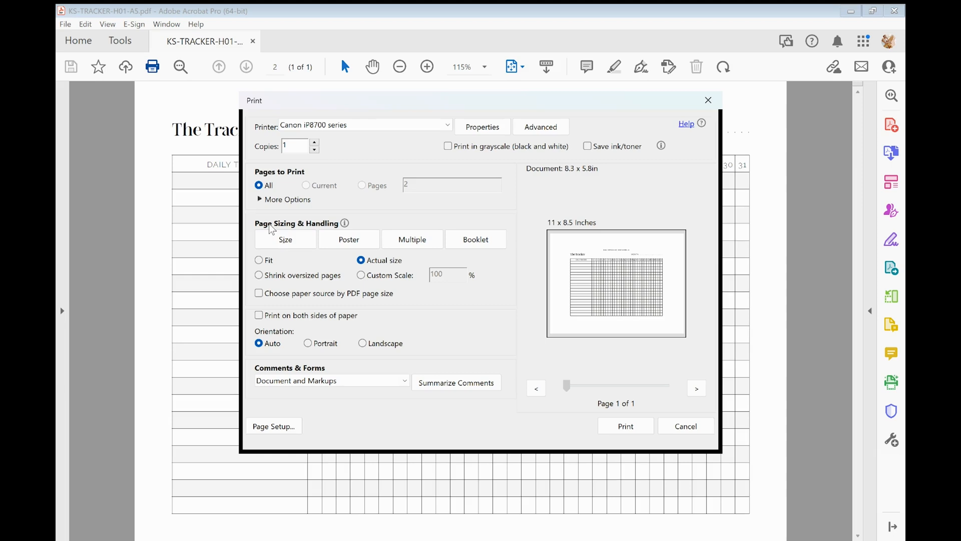
left_click(284, 239)
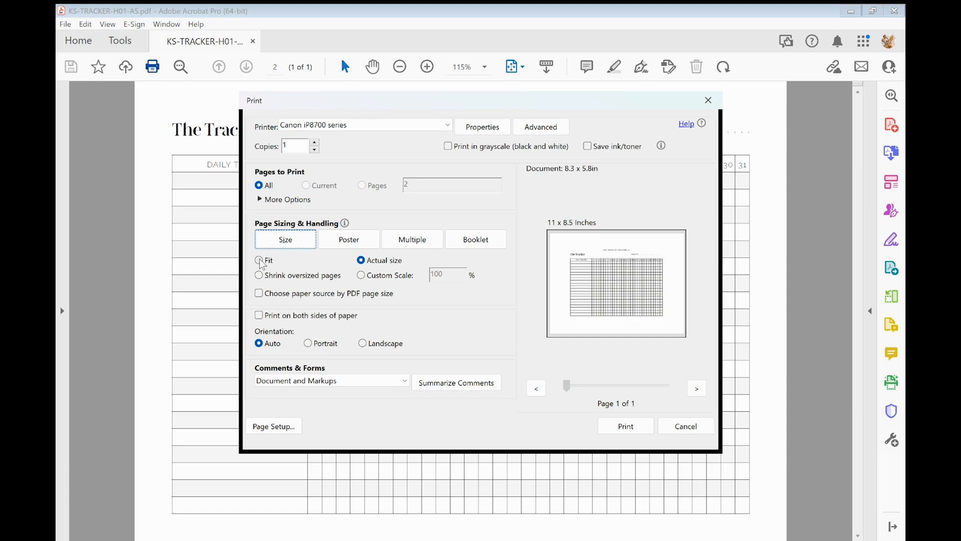
left_click(259, 260)
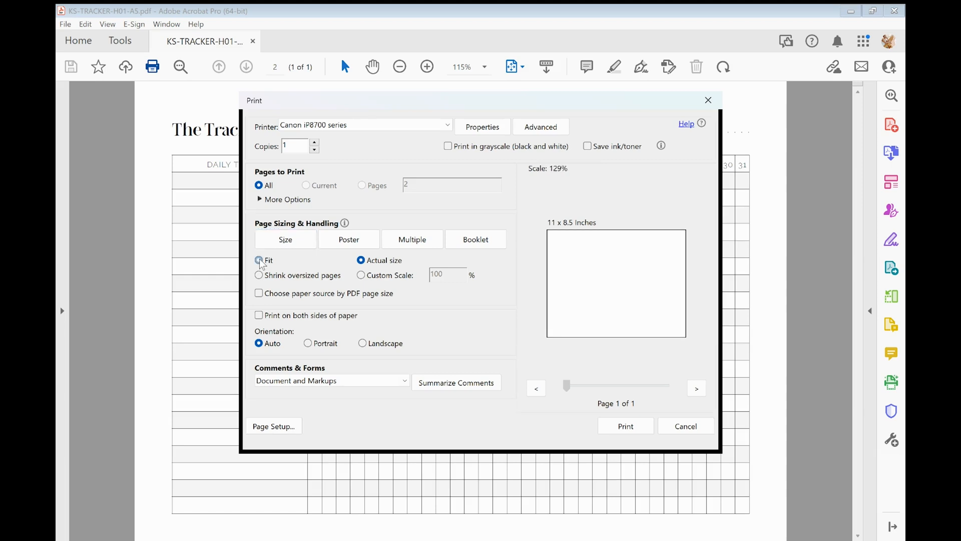
left_click(259, 260)
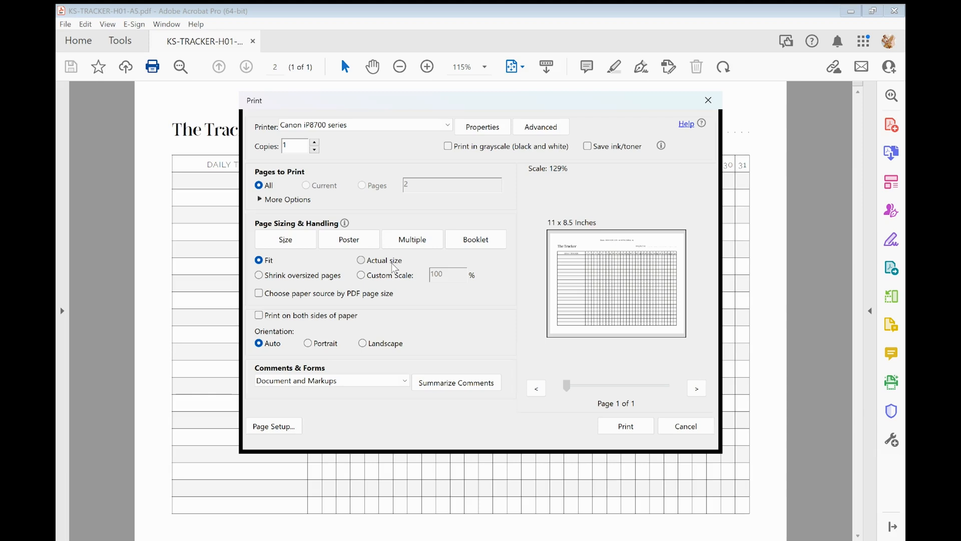
mouse_move(309, 268)
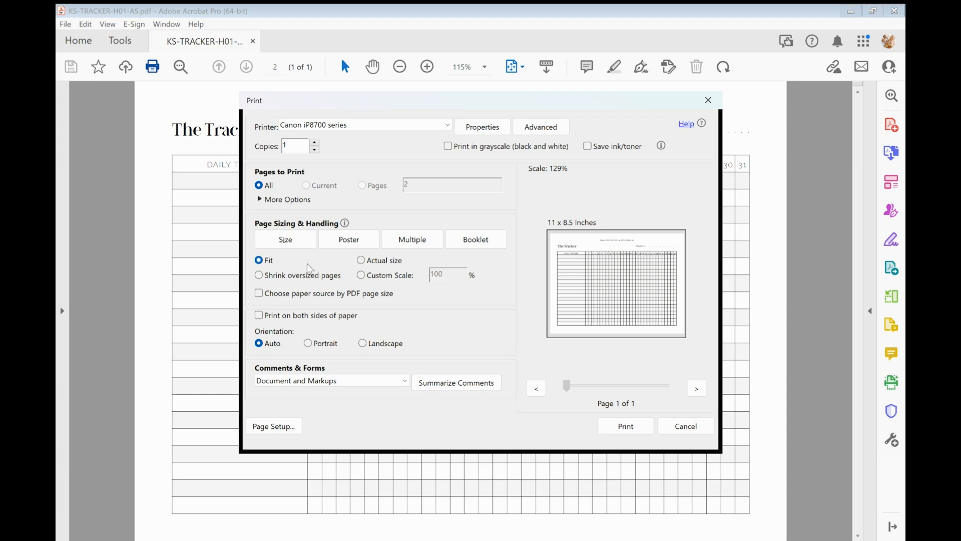
left_click(348, 239)
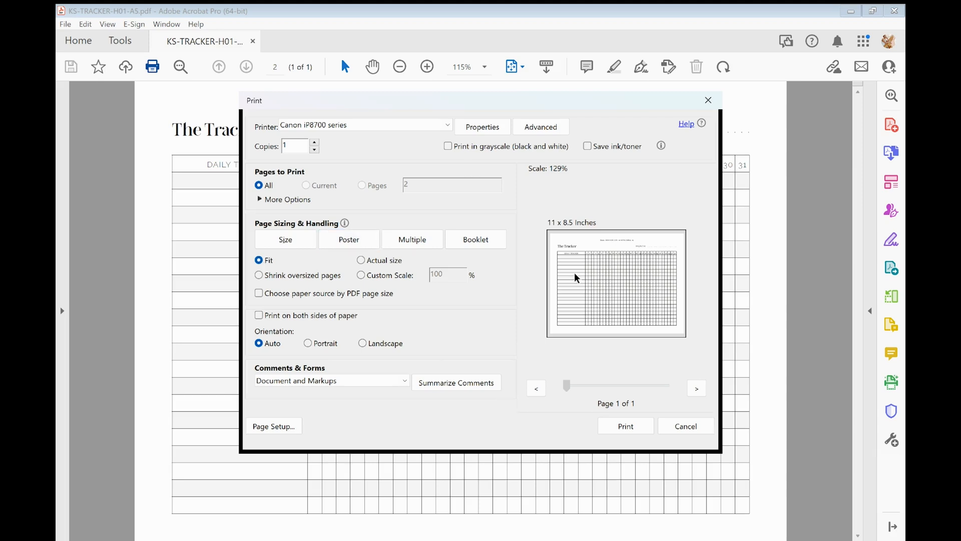
mouse_move(363, 262)
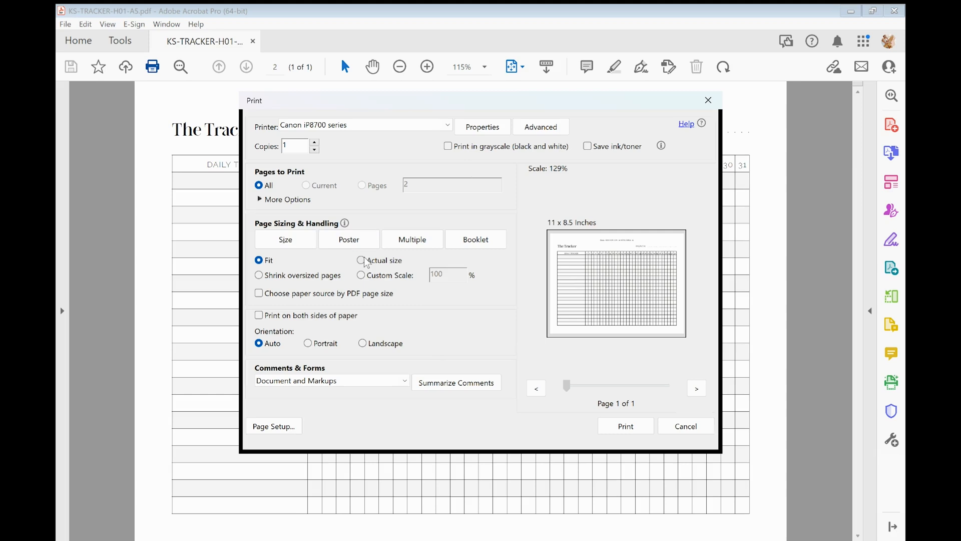
left_click(360, 260)
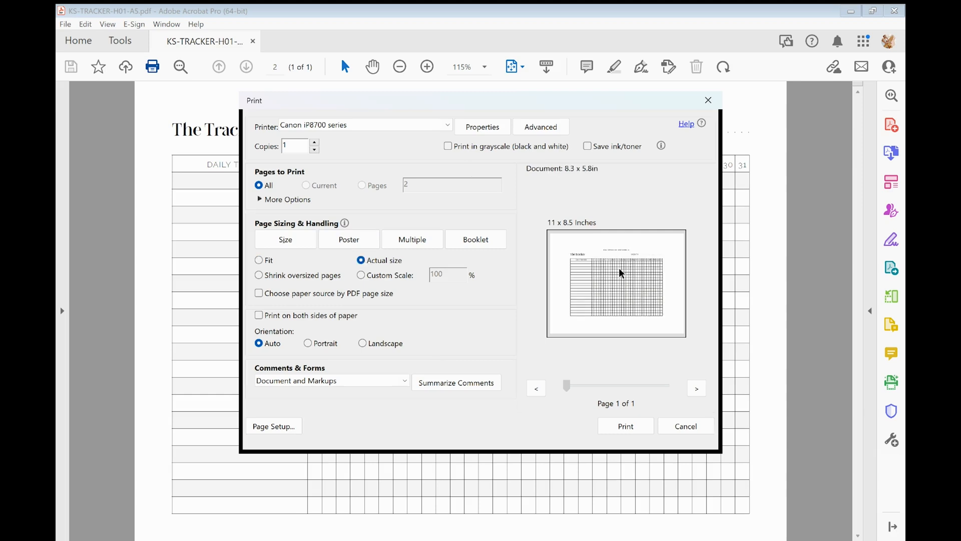
mouse_move(603, 330)
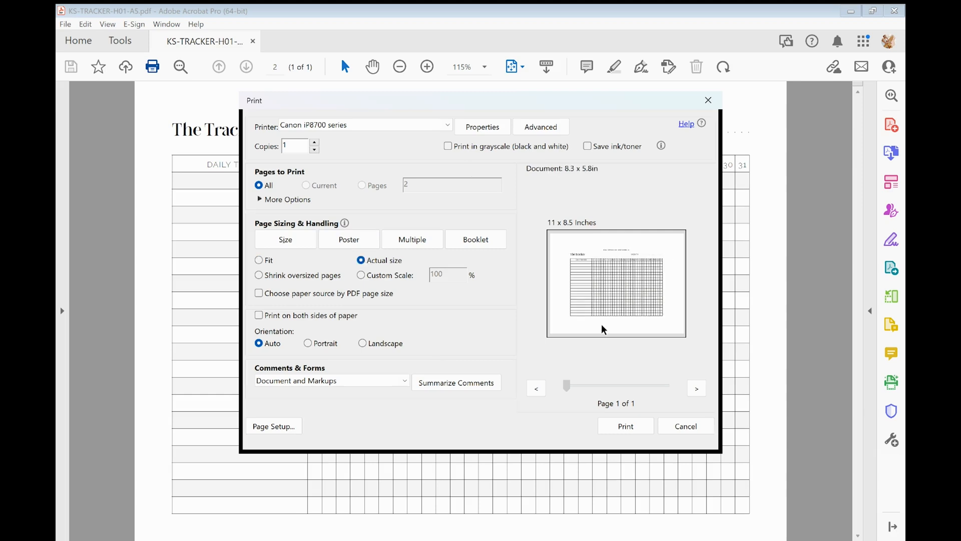
mouse_move(557, 282)
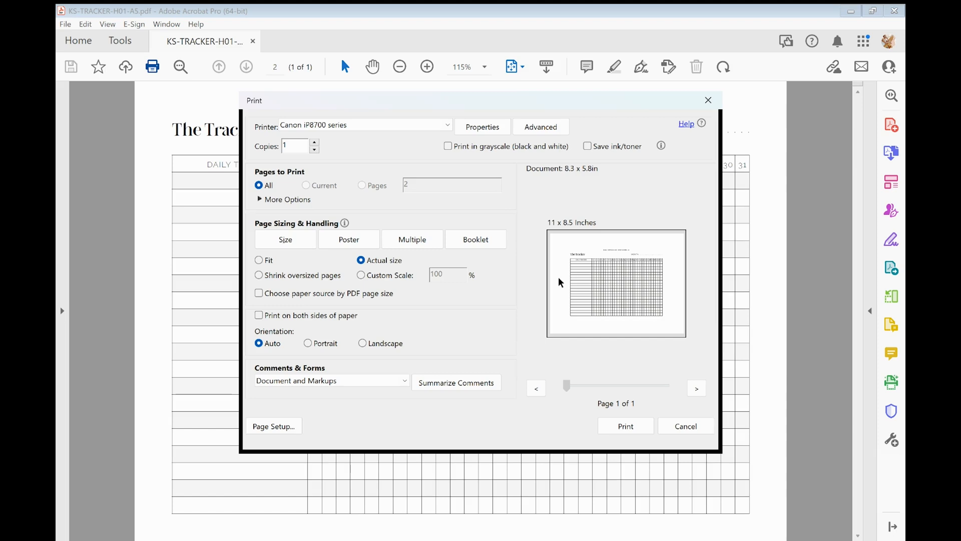
mouse_move(628, 311)
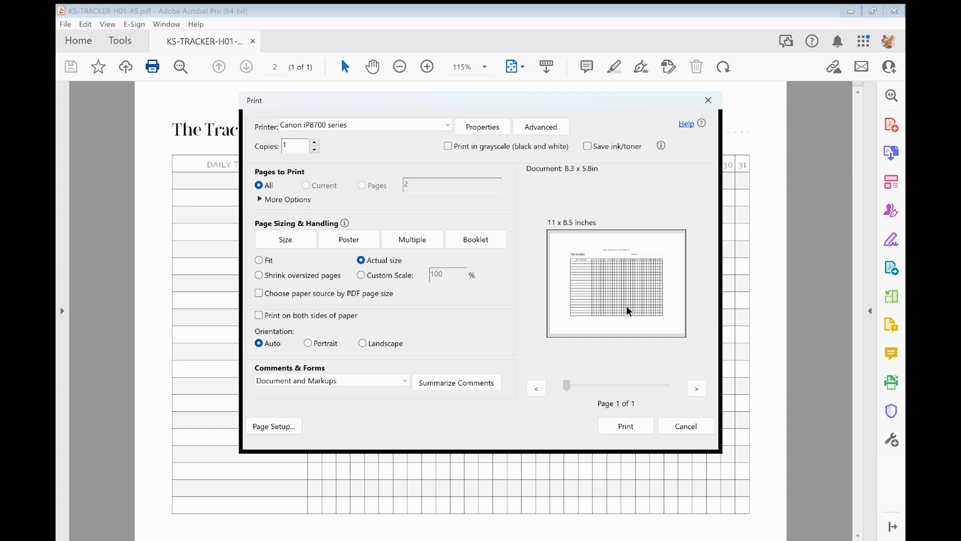
left_click(259, 260)
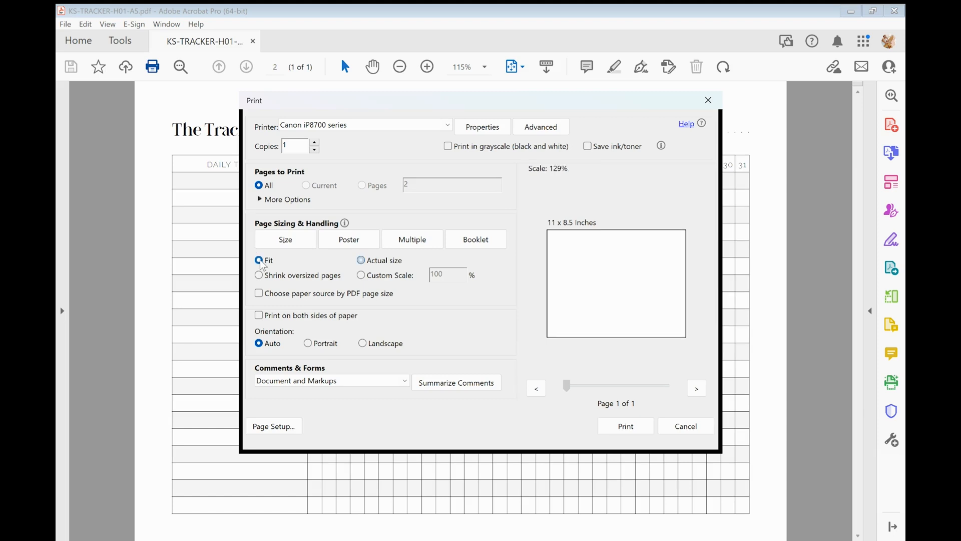
left_click(260, 259)
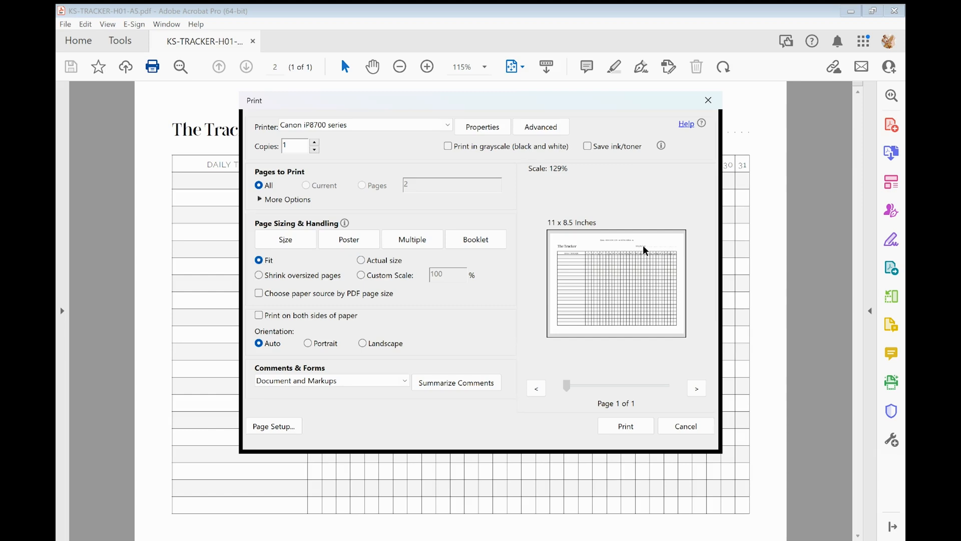
mouse_move(569, 341)
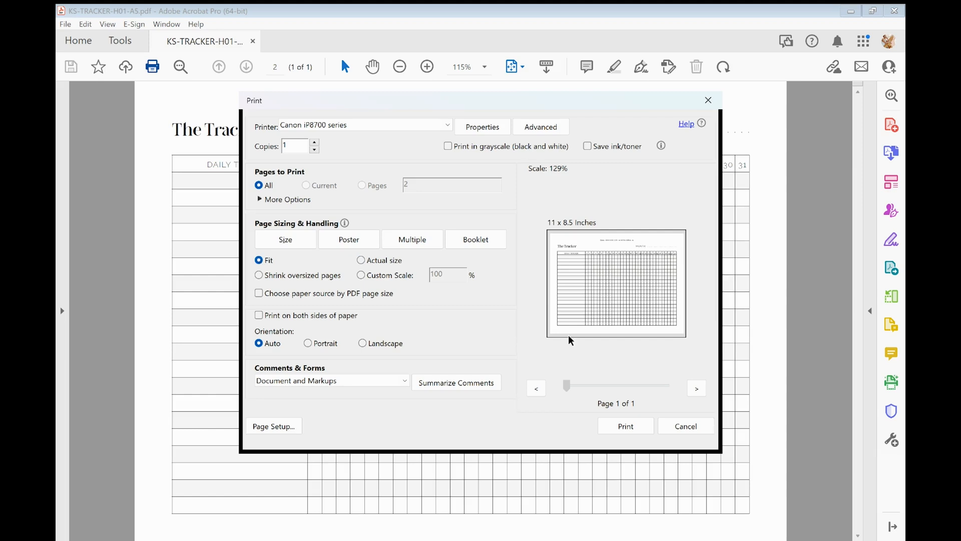
mouse_move(678, 327)
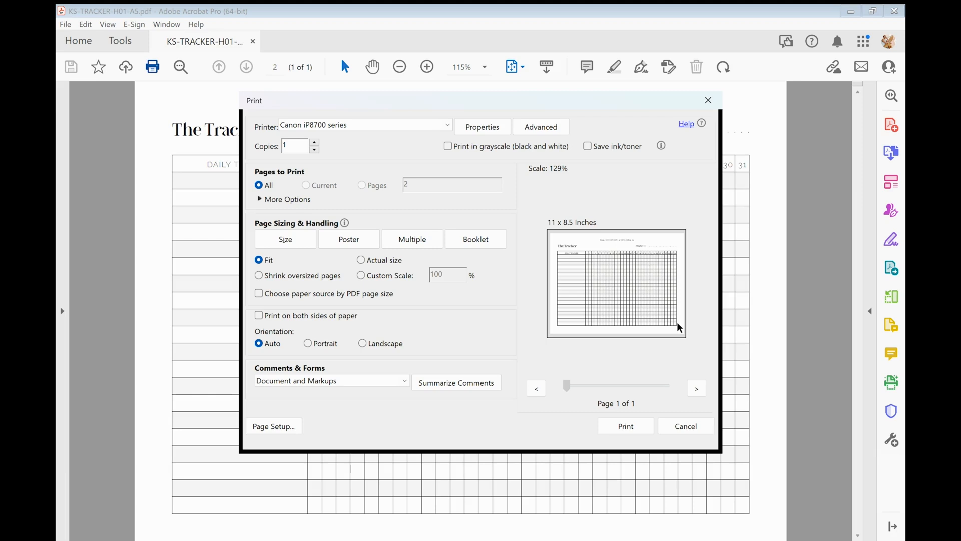
mouse_move(675, 336)
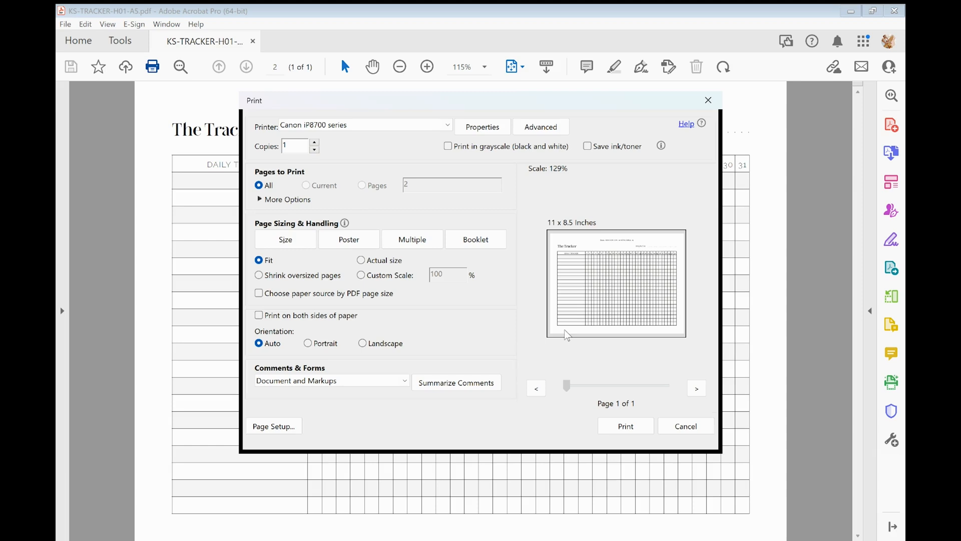
mouse_move(706, 361)
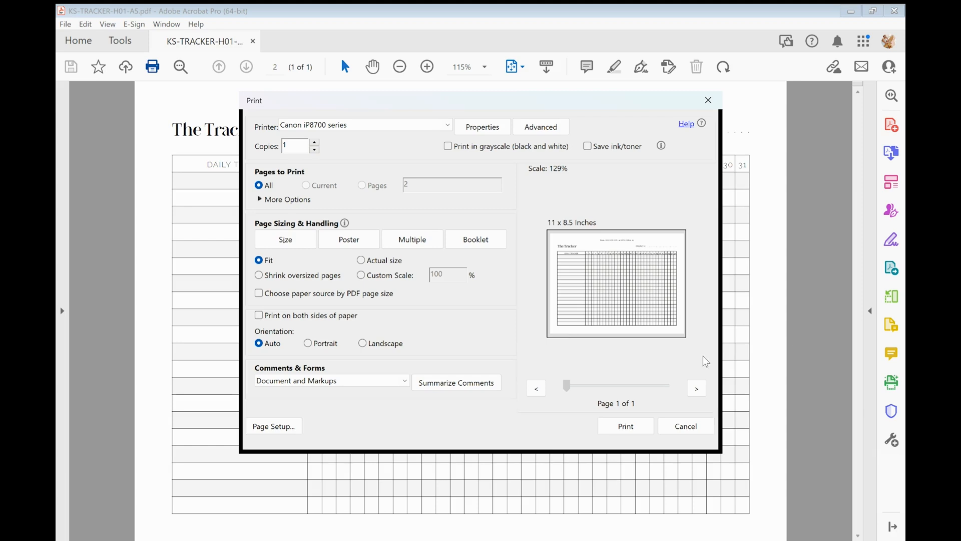
mouse_move(711, 363)
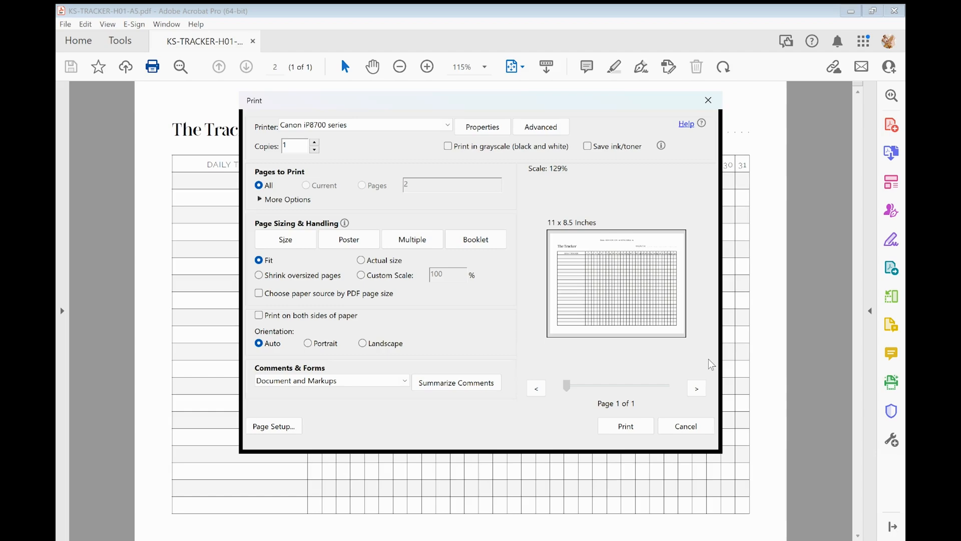